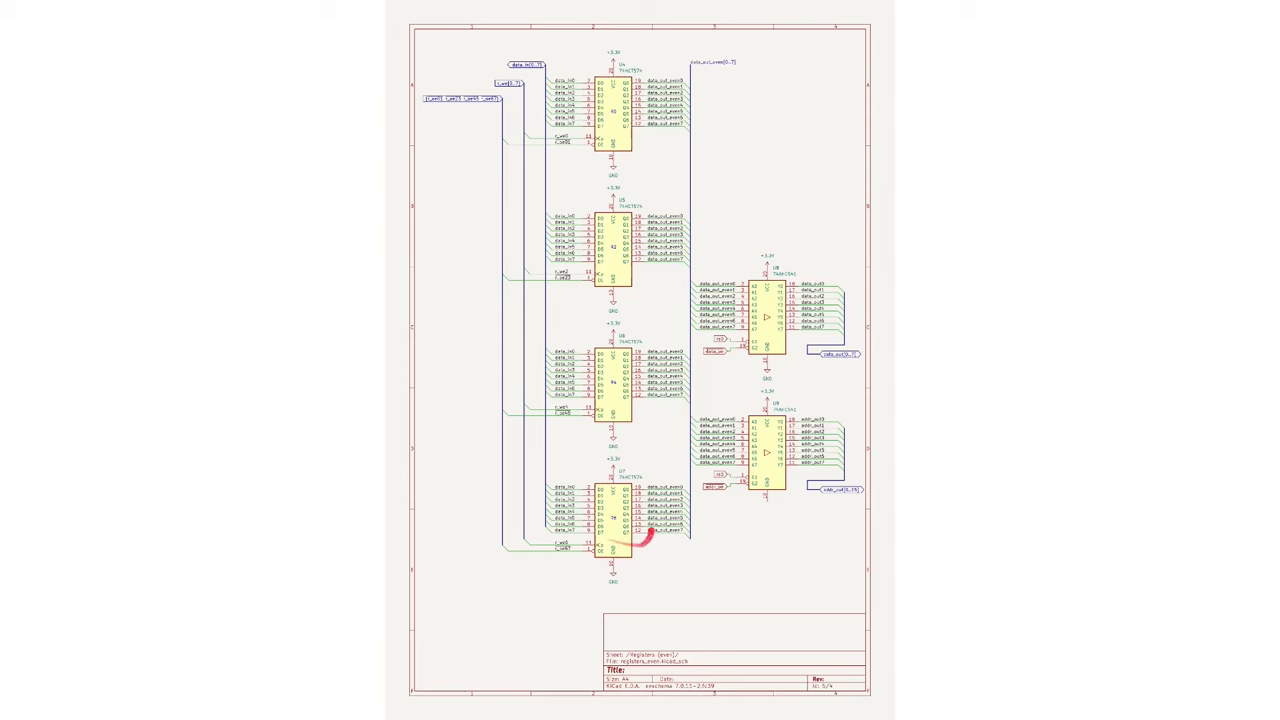
mouse_move(764, 476)
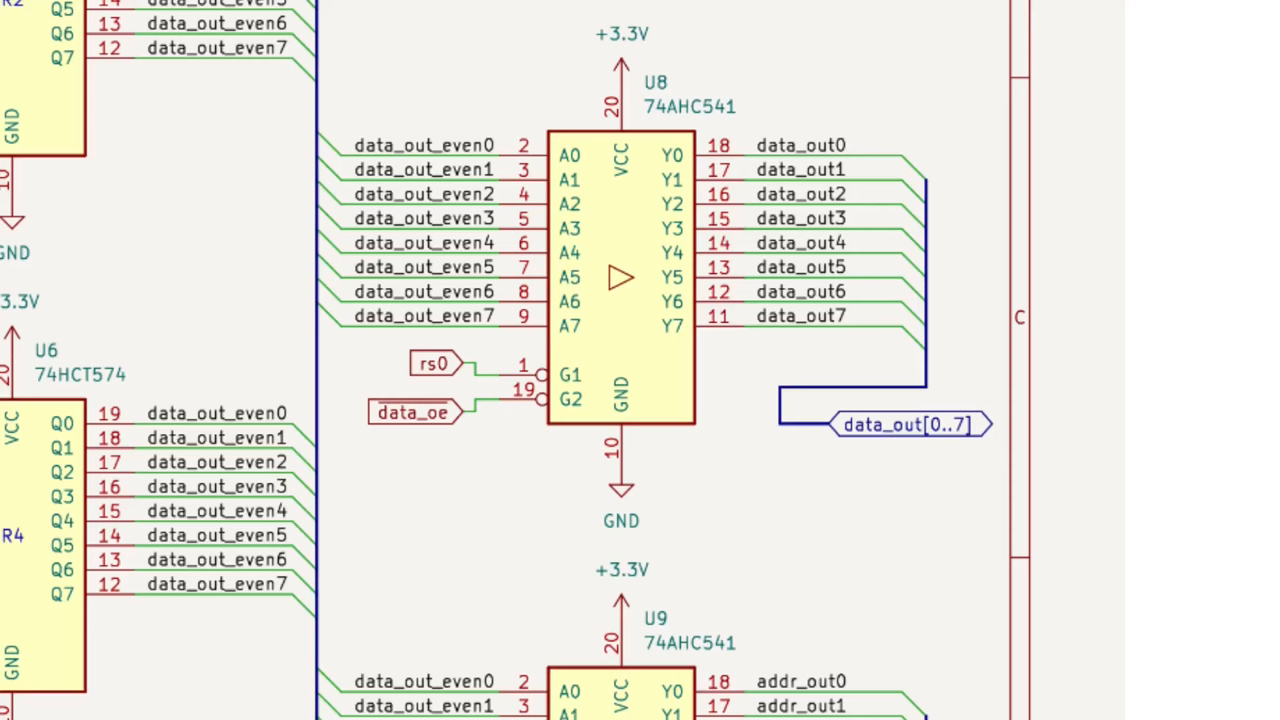
scroll("down", 3)
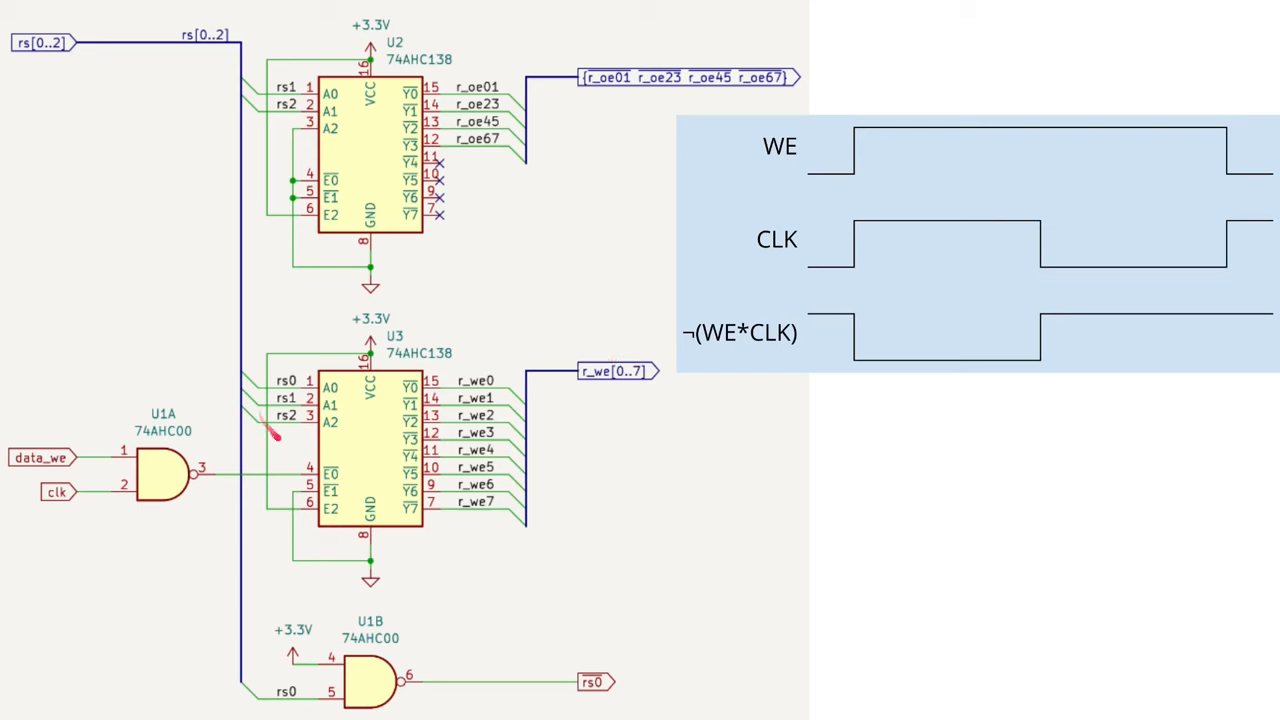
mouse_move(326, 420)
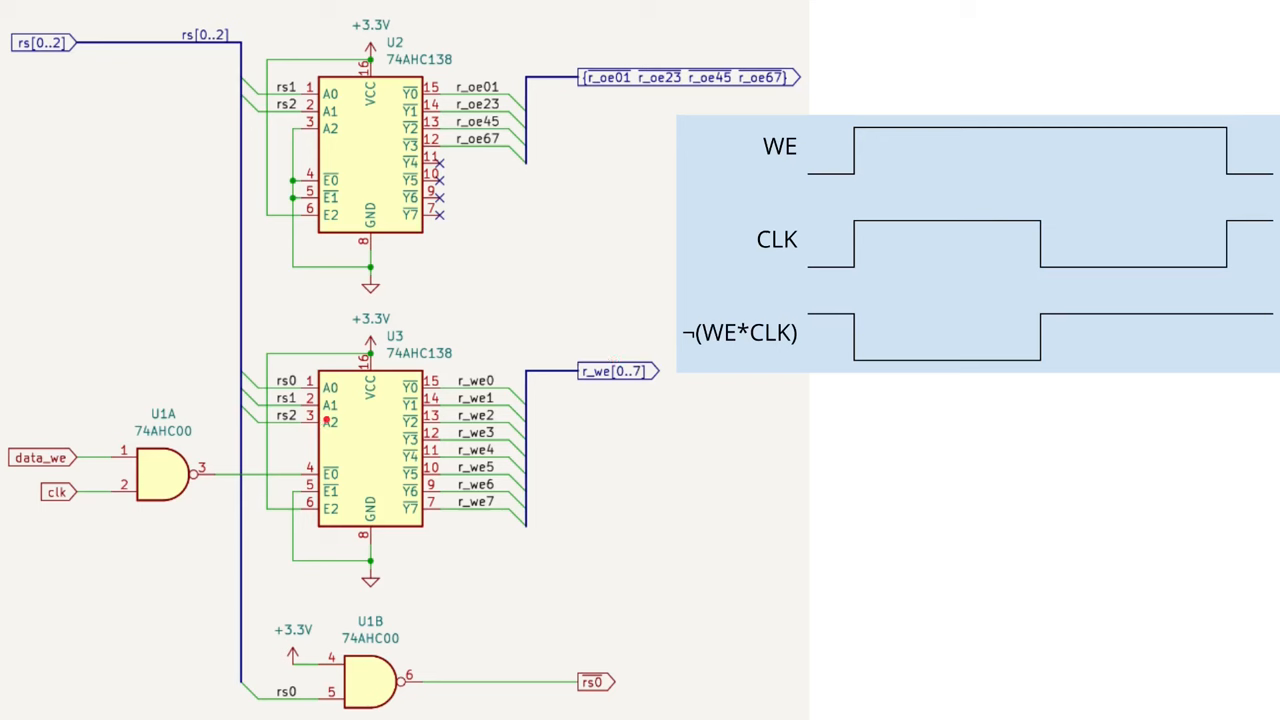